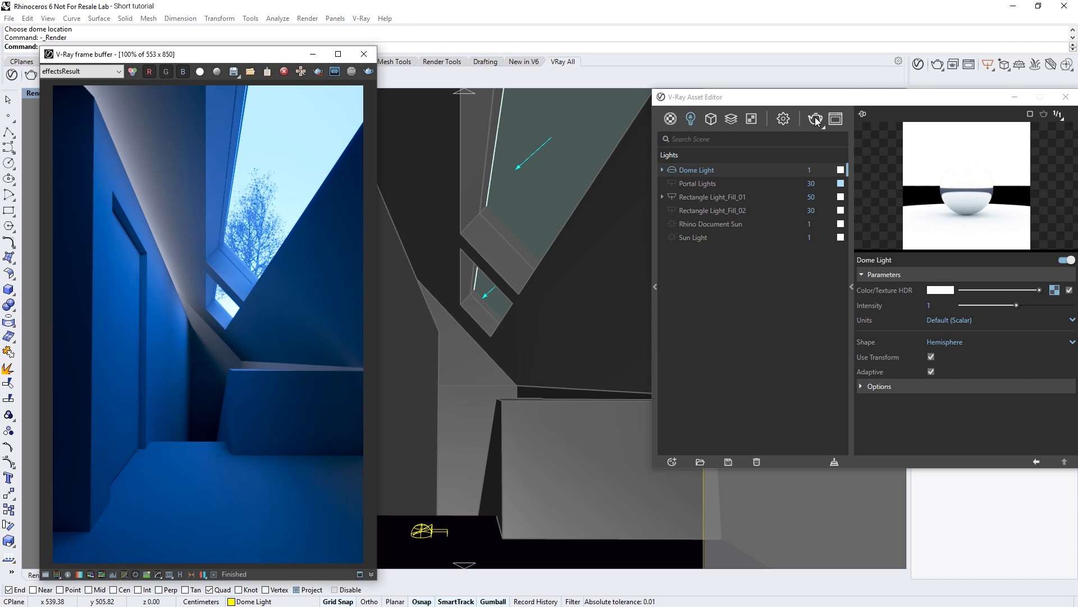
pyautogui.moveTo(621, 286)
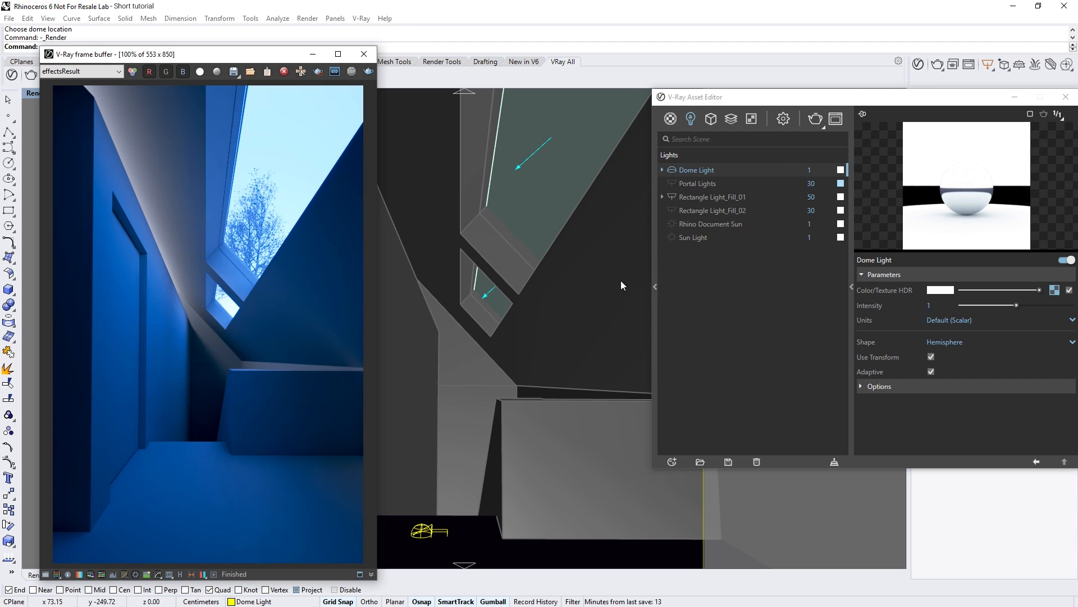
pyautogui.moveTo(278, 426)
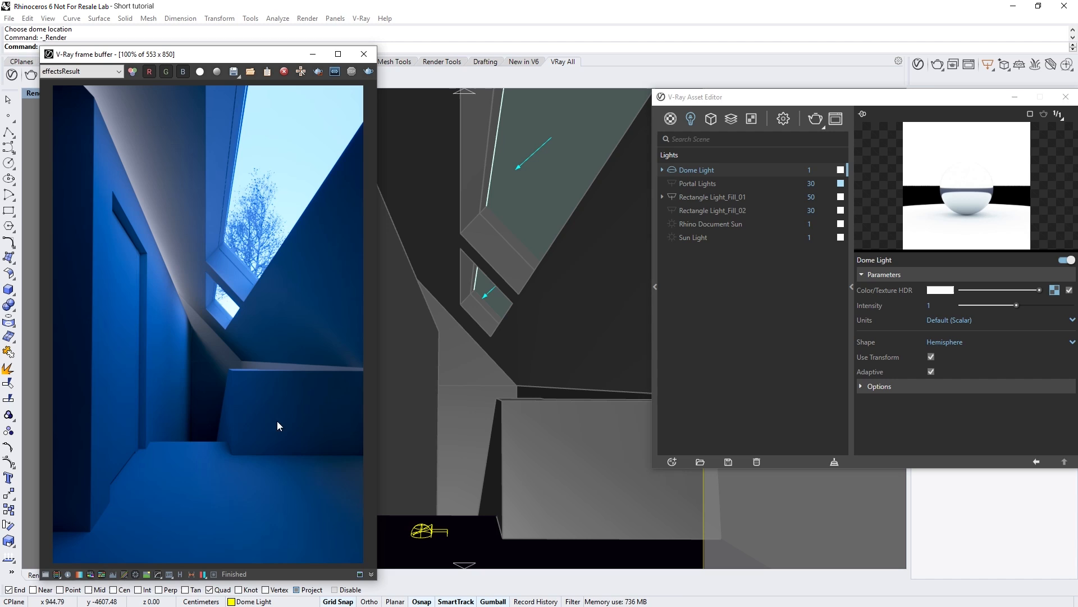
pyautogui.moveTo(215, 402)
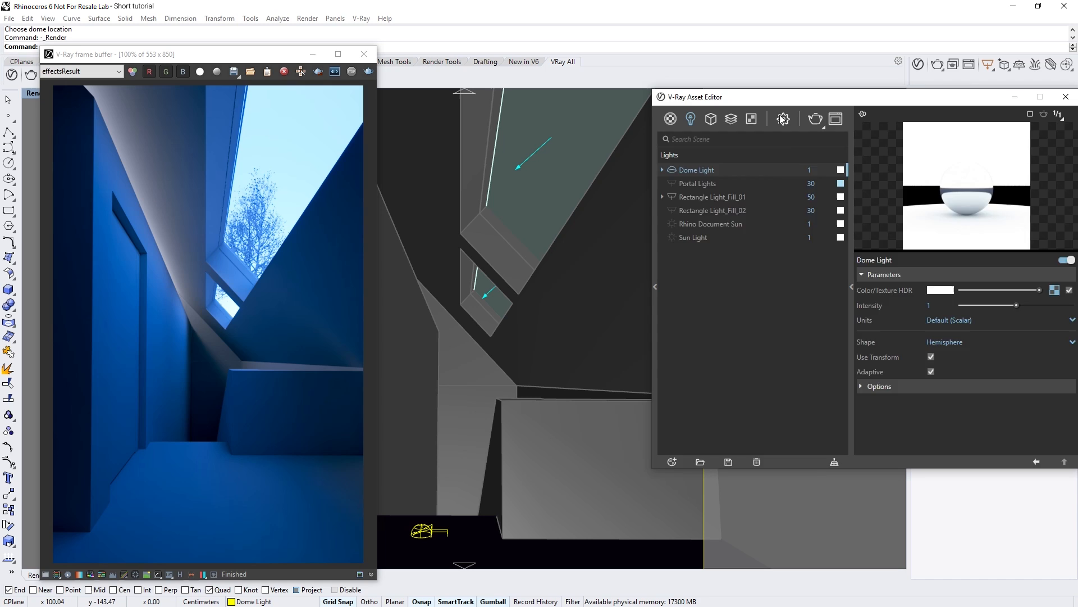
# - Enable Camera Exposure with Auto exposure value in the Asset Editor settings
pyautogui.click(783, 119)
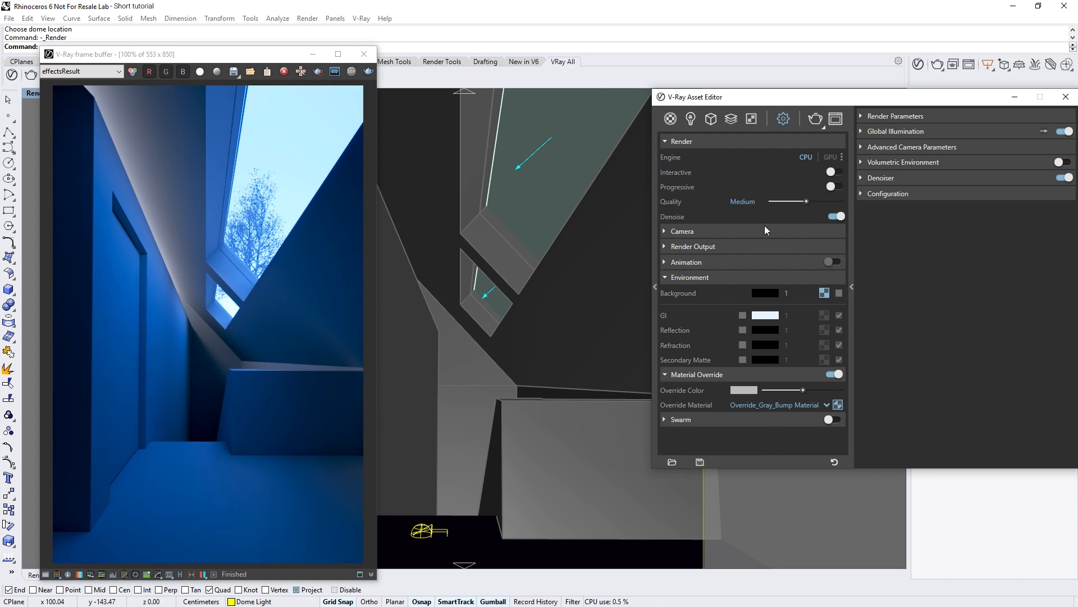
pyautogui.click(683, 231)
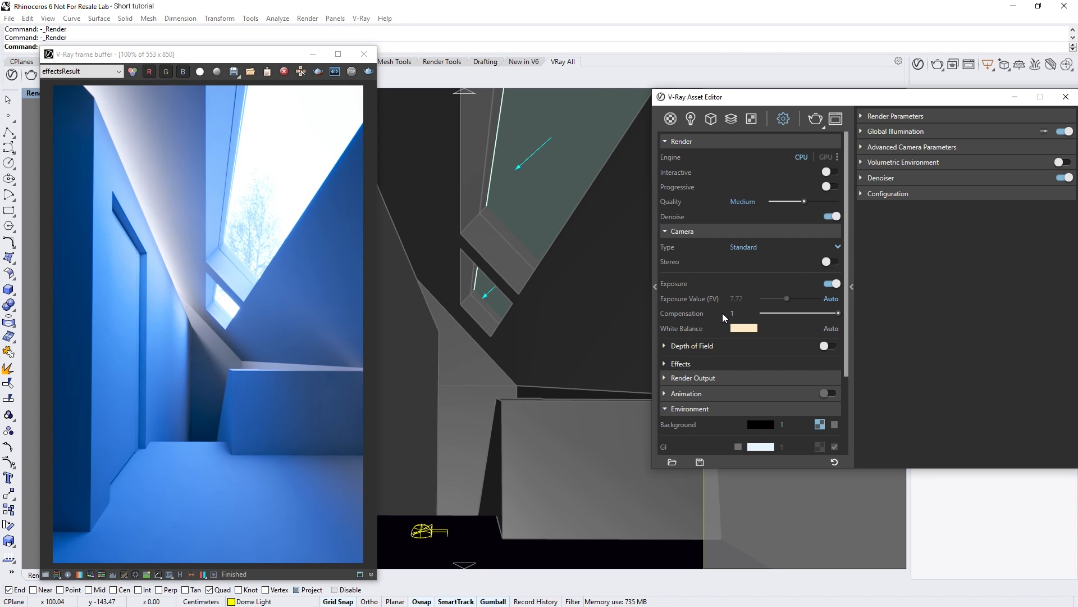
# - Turn on A/B compare in the frame buffer history and start a fresh render
pyautogui.click(317, 72)
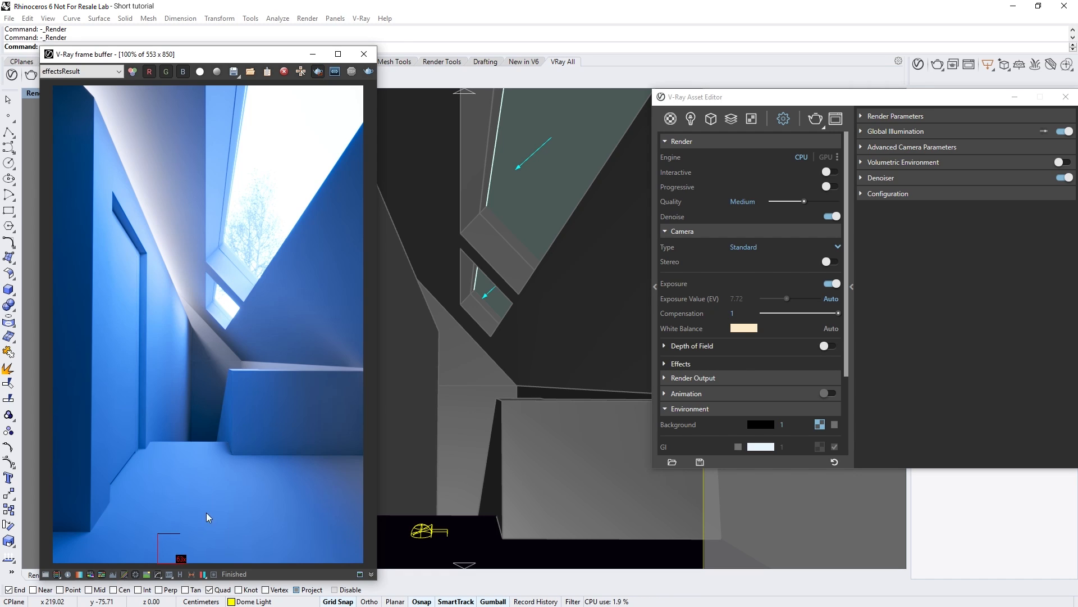
pyautogui.click(815, 120)
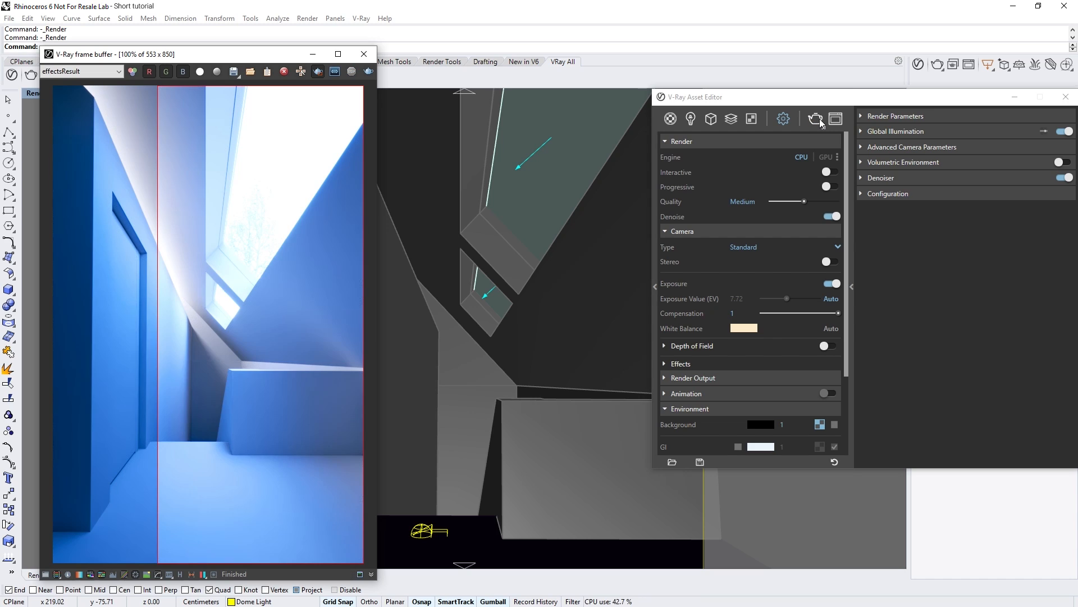
pyautogui.click(749, 313)
pyautogui.write('0')
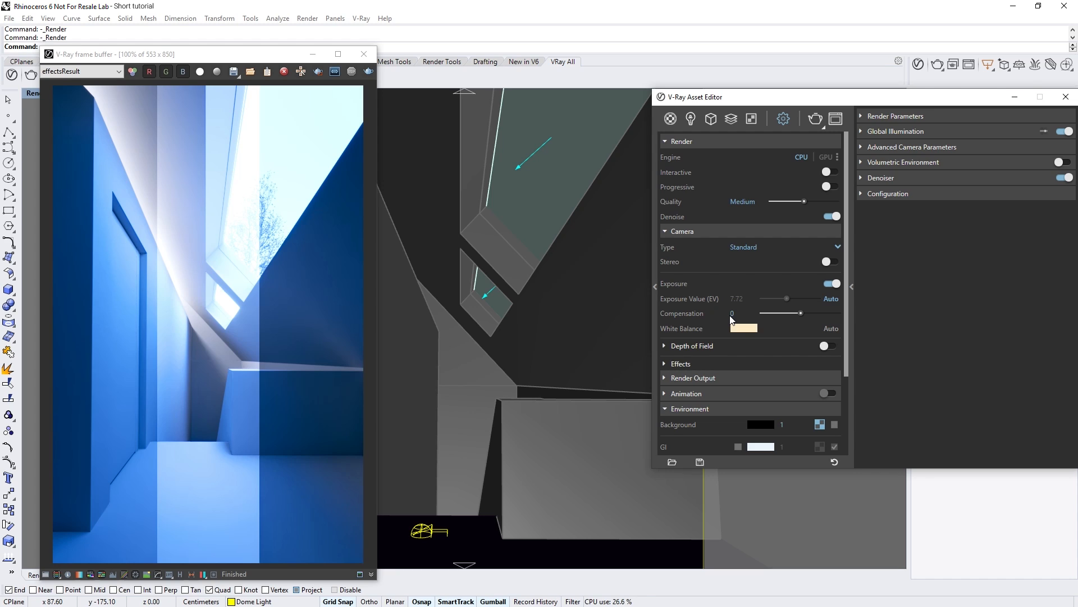
pyautogui.moveTo(731, 320)
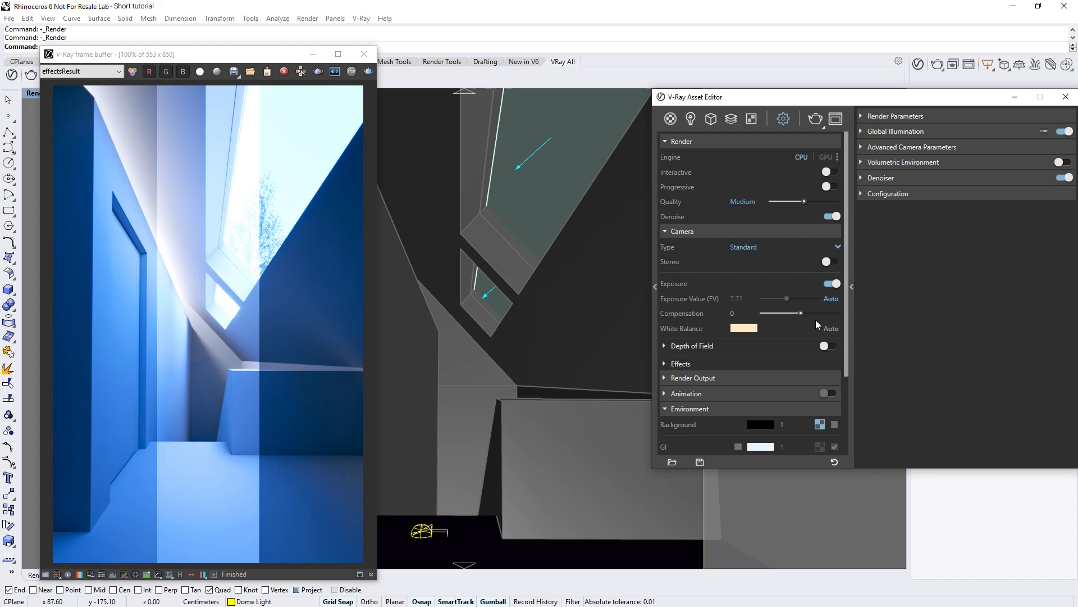
pyautogui.moveTo(831, 332)
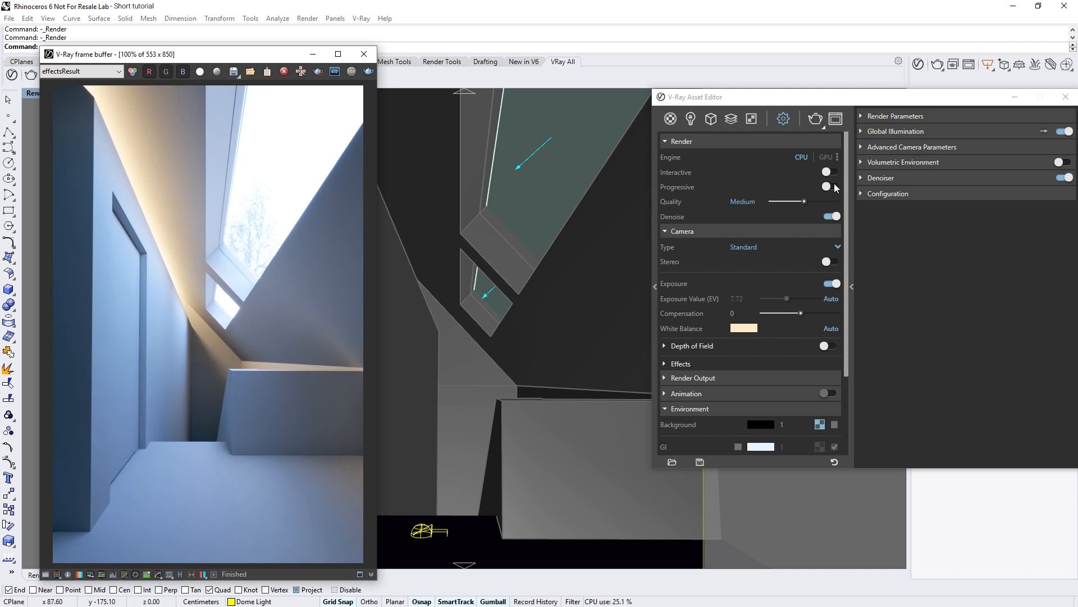
# - Expand the Global Illumination settings after the warmer auto-white-balance render finishes
pyautogui.click(896, 130)
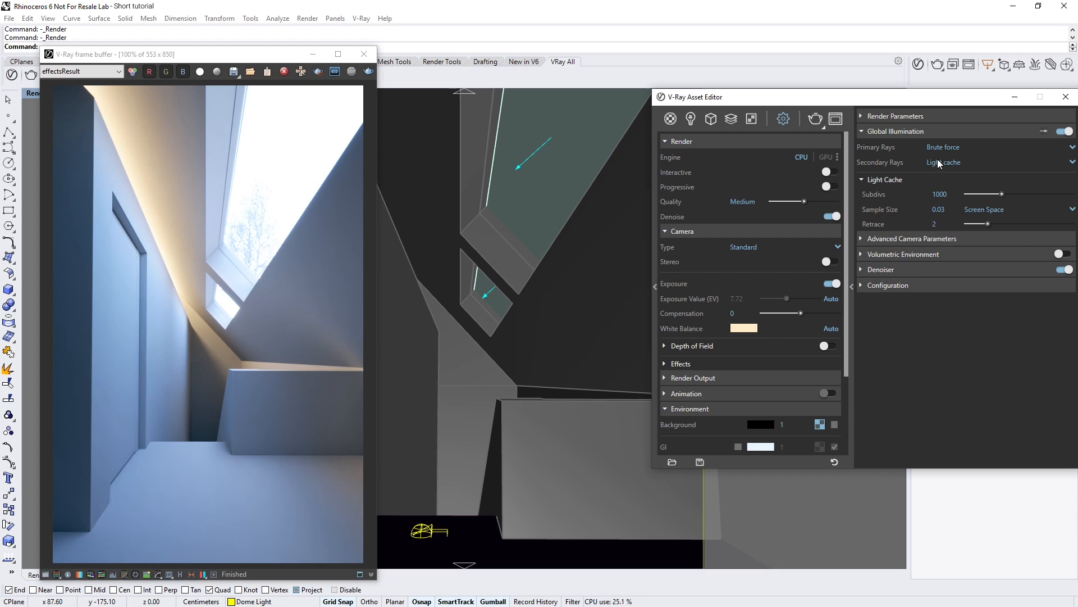